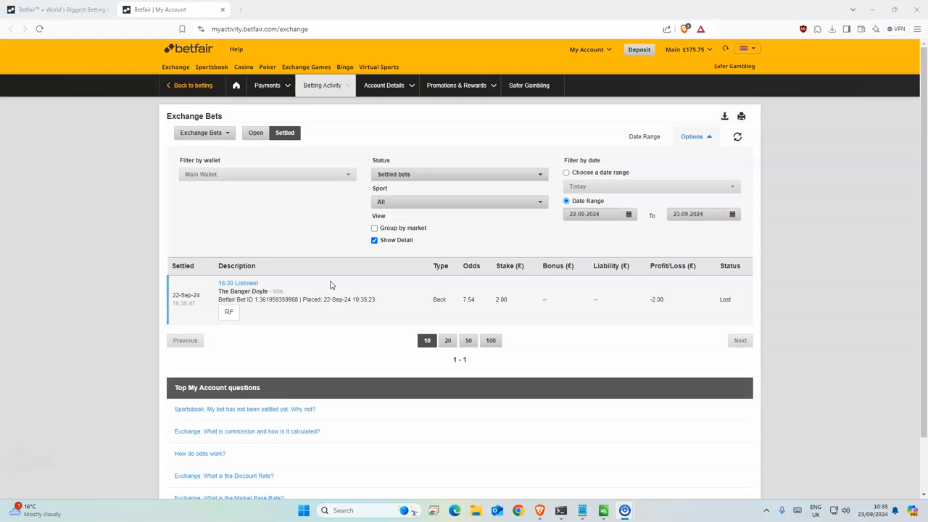
mouse_move(425, 325)
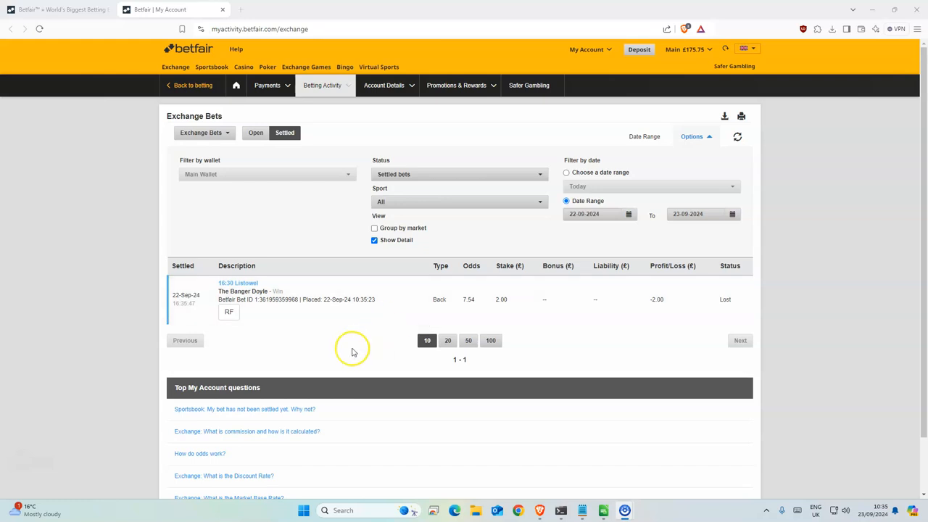
mouse_move(343, 361)
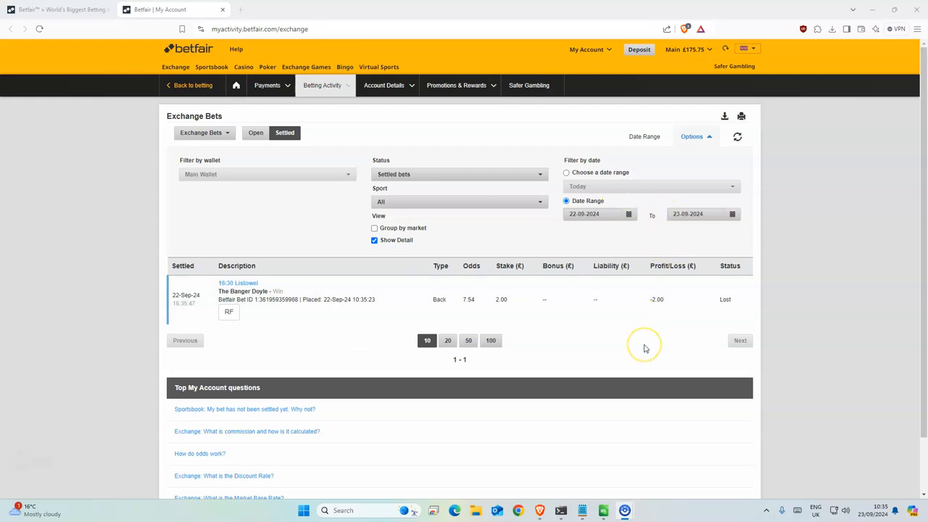
mouse_move(342, 312)
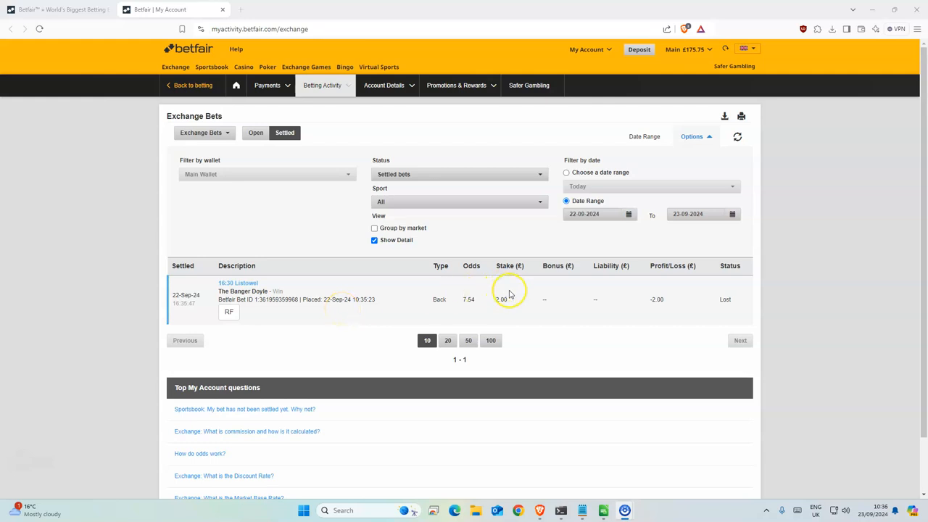
- Show the MergedDF sheet's Hamilton and Sedgefield selections and select the Sedgefield row
double_click(502, 299)
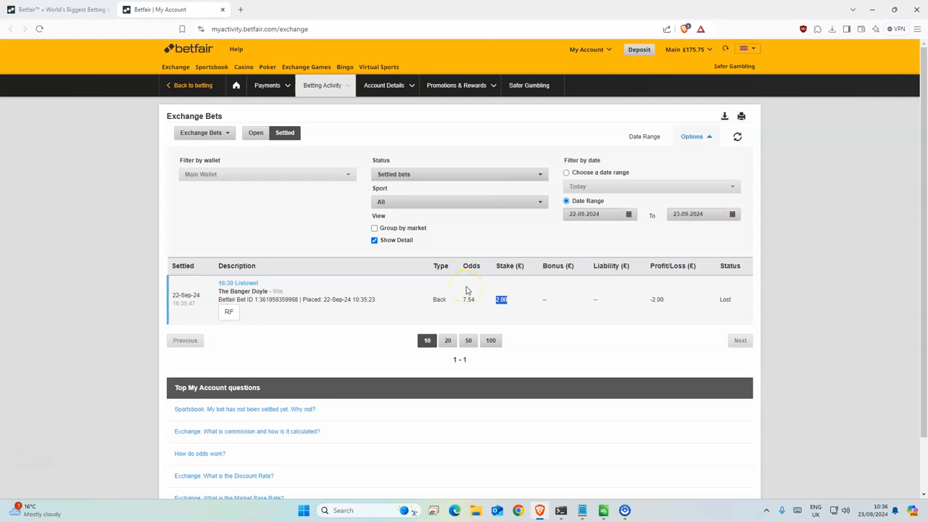
mouse_move(447, 281)
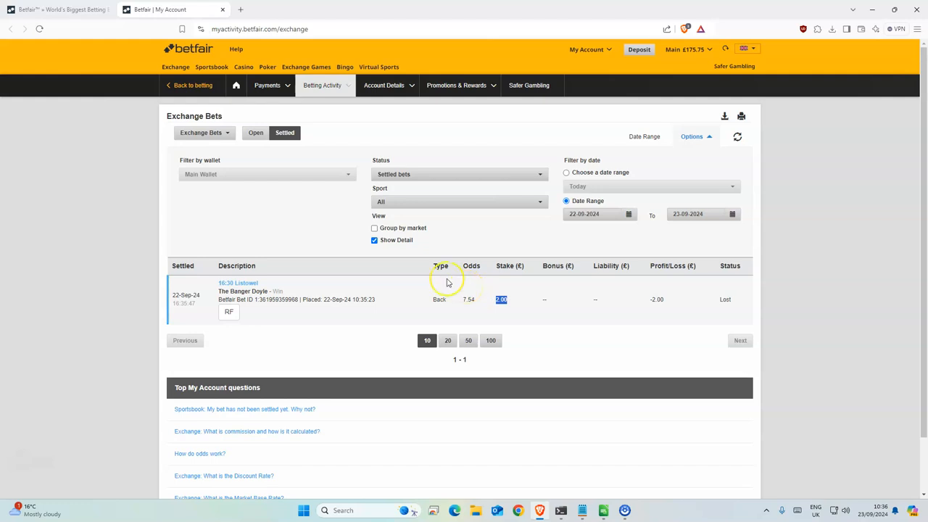
mouse_move(270, 290)
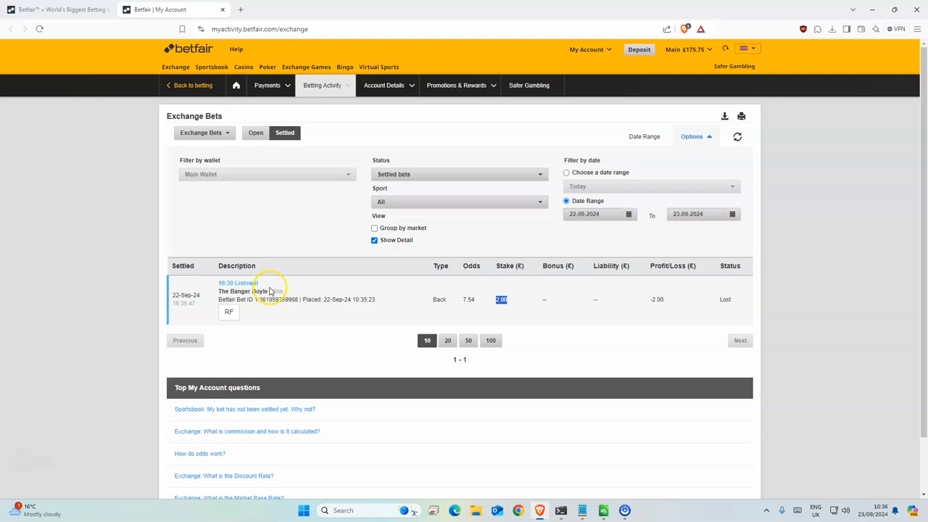
mouse_move(480, 304)
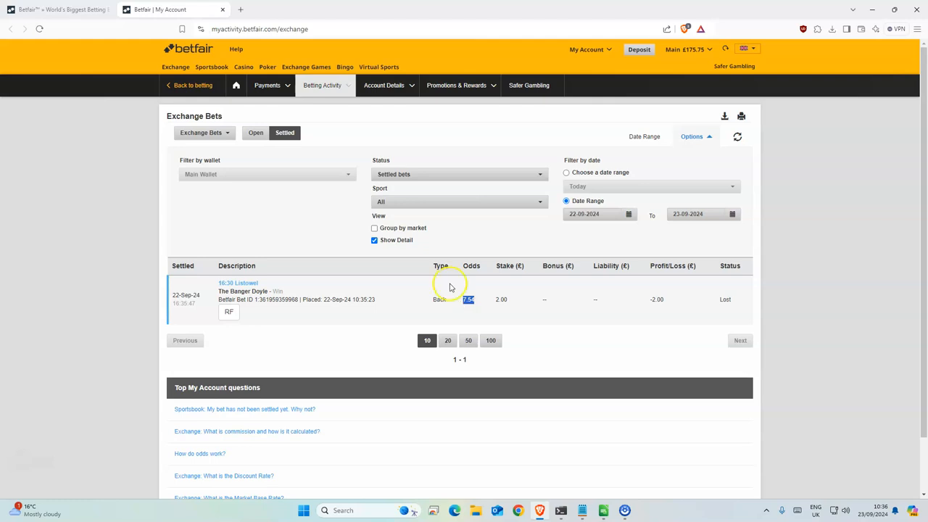
mouse_move(684, 49)
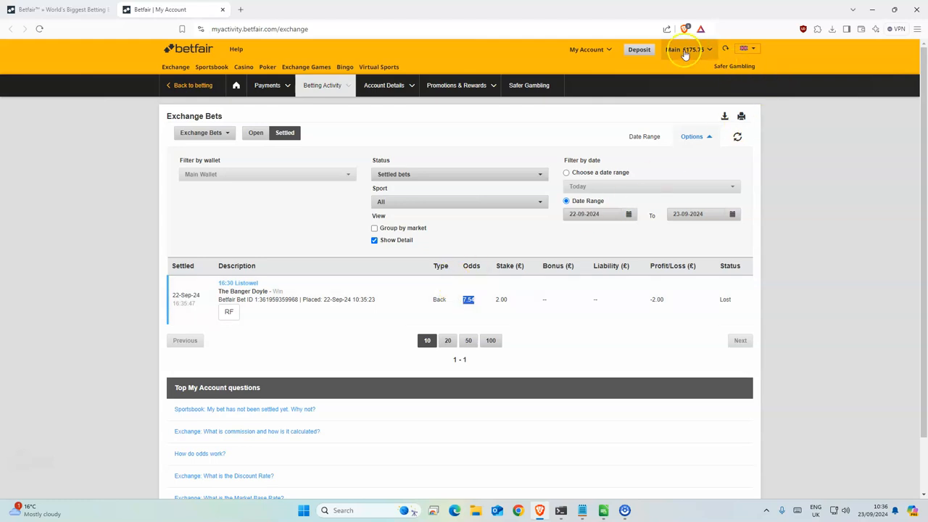
mouse_move(685, 53)
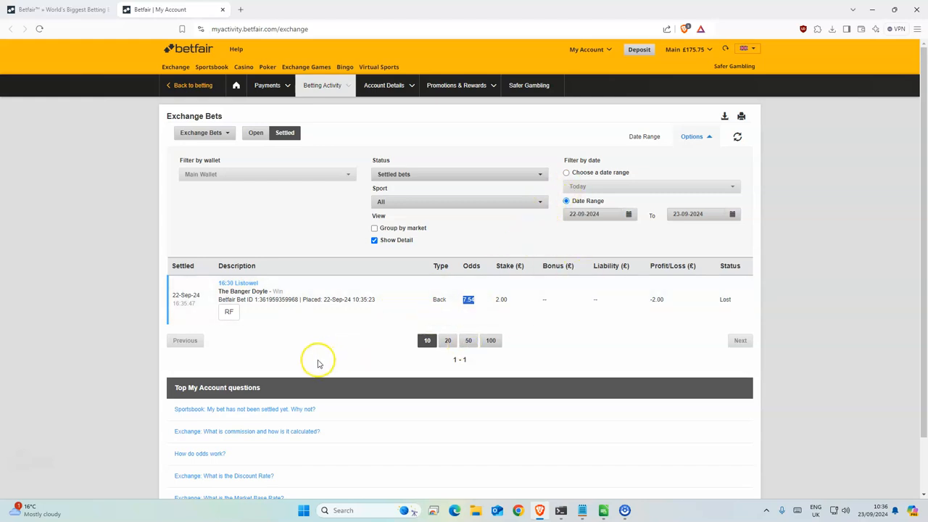
mouse_move(166, 421)
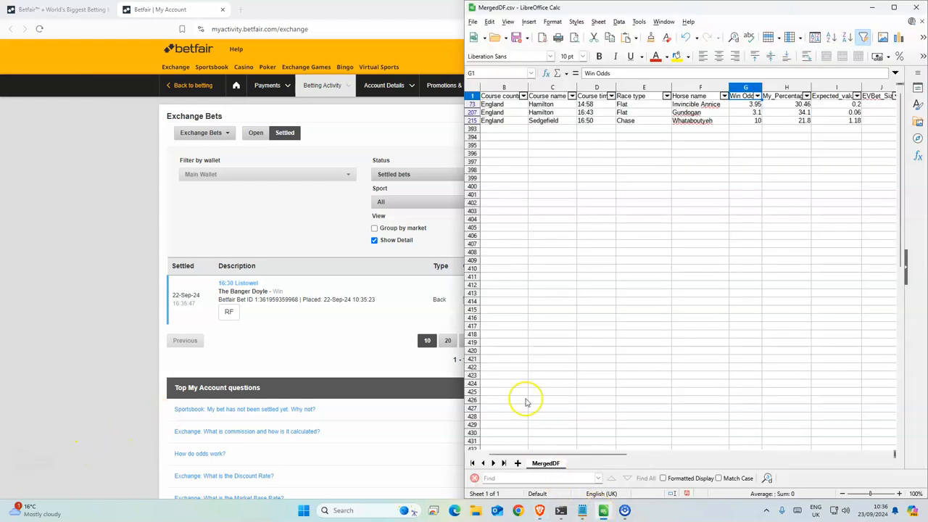
mouse_move(594, 412)
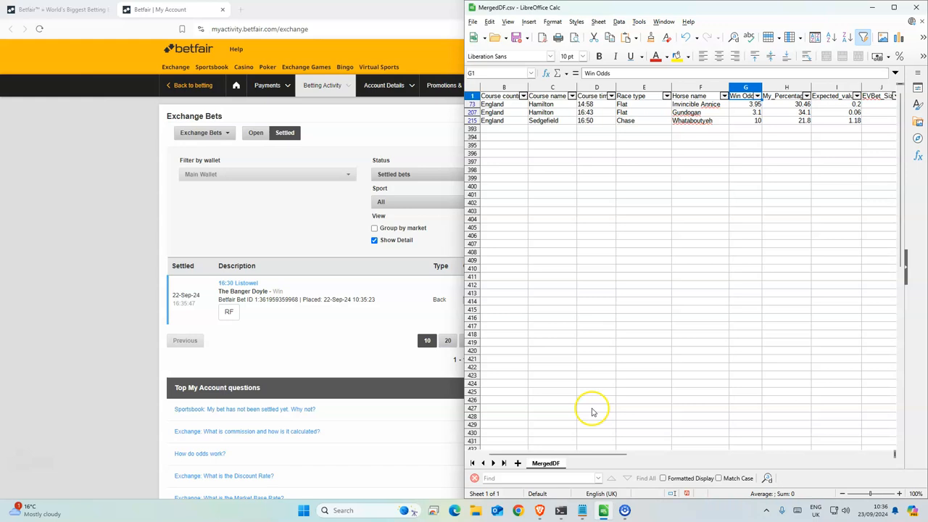
scroll("right", 3)
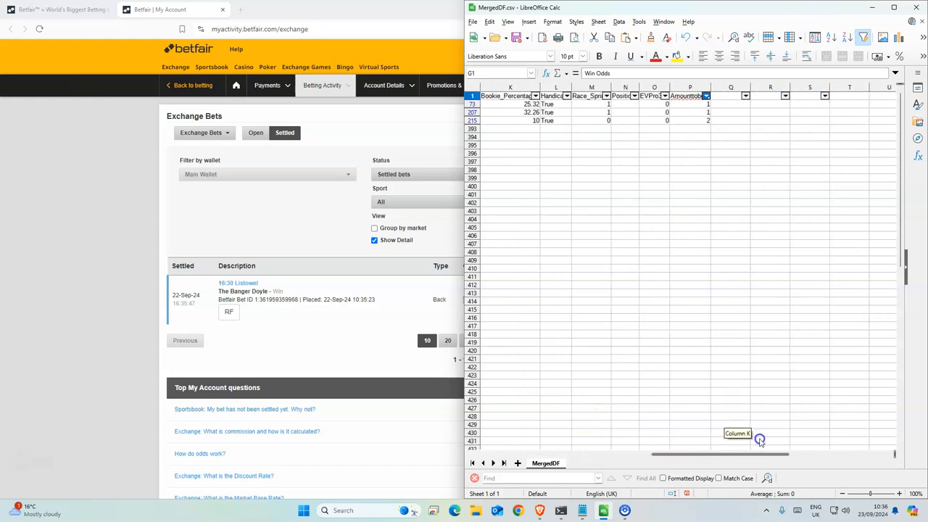
left_click(691, 120)
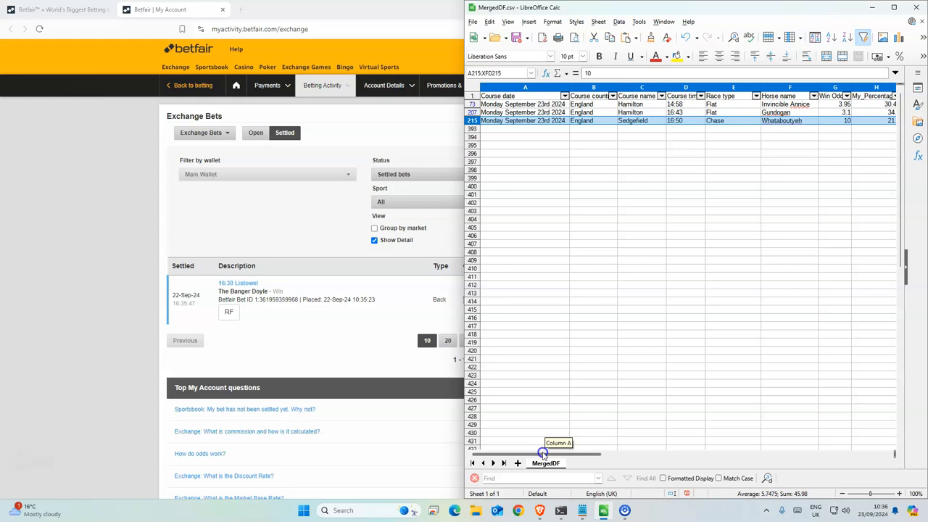
scroll("right", 3)
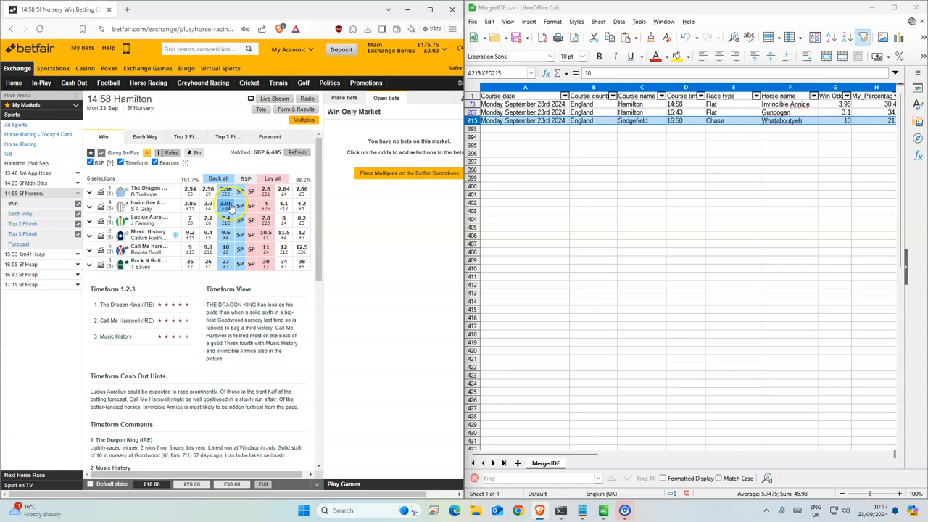
- Back Invincible Avoca at current odds in the 14:58 Hamilton market, then pick the 16:43 Hamilton race
left_click(226, 209)
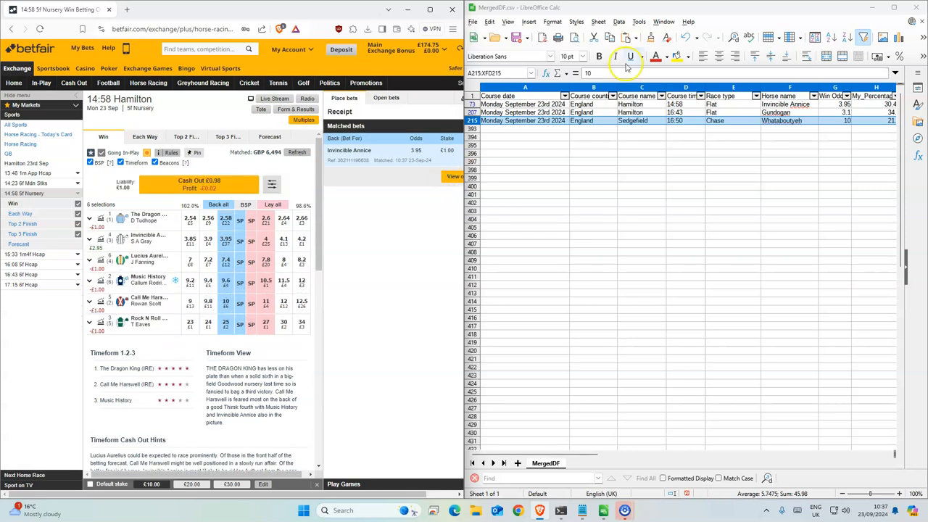
left_click(641, 112)
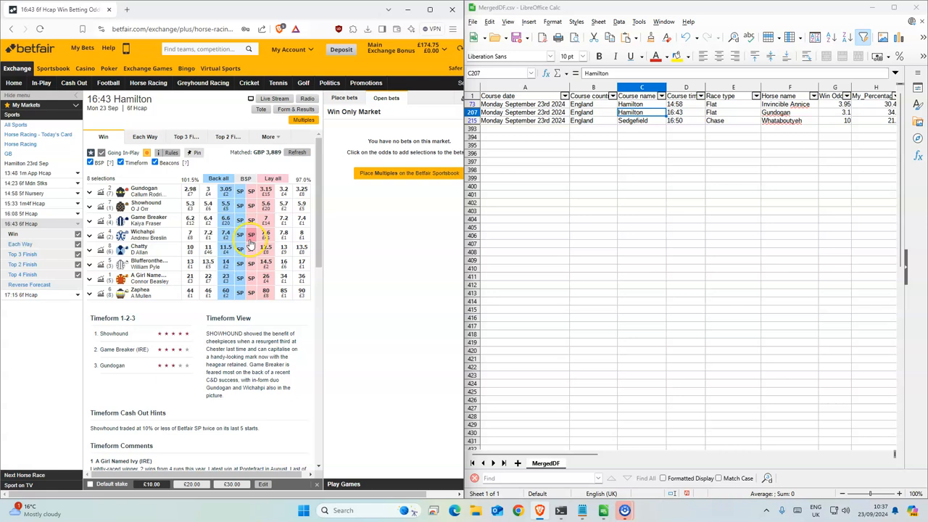
- Switch from the 16:43 Hamilton market to the 16:50 Sedgefield race market
left_click(226, 191)
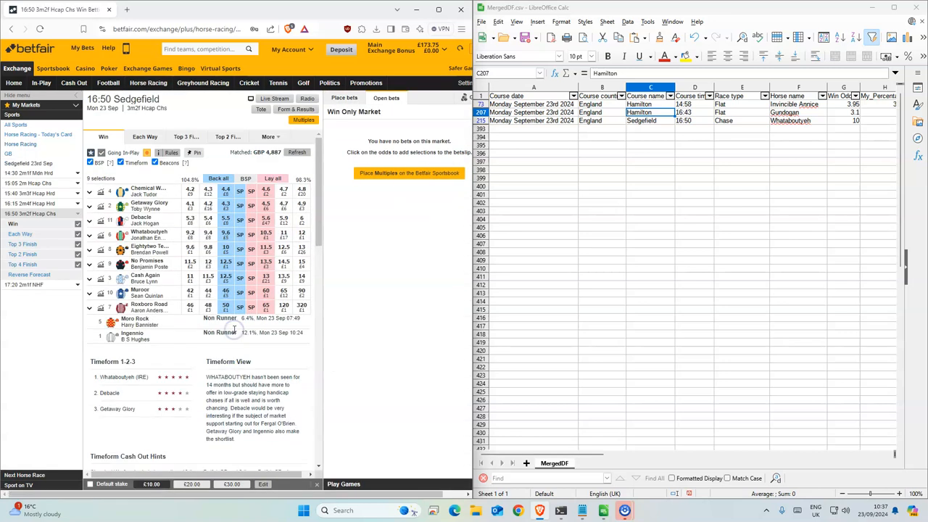
- Add a back bet on Whatabouteyeh in the 16:50 Sedgefield market to the bet slip
left_click(226, 246)
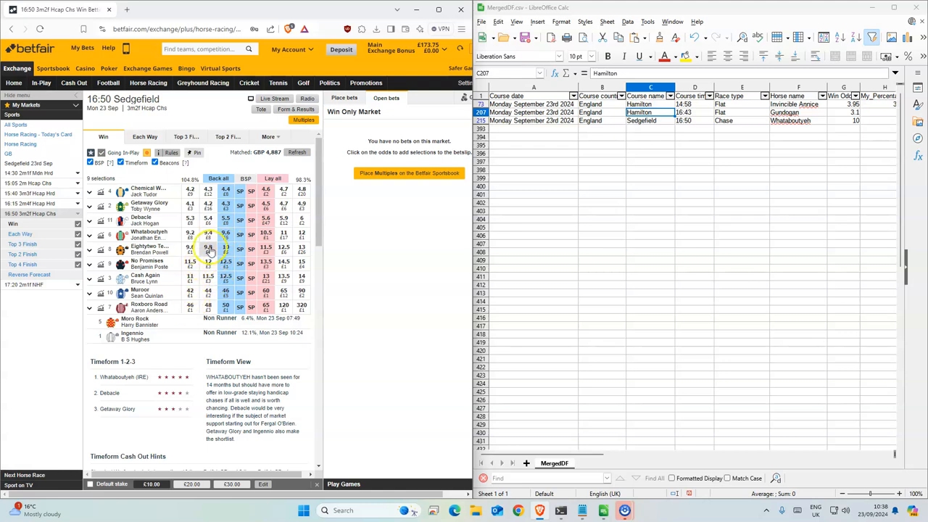
left_click(226, 232)
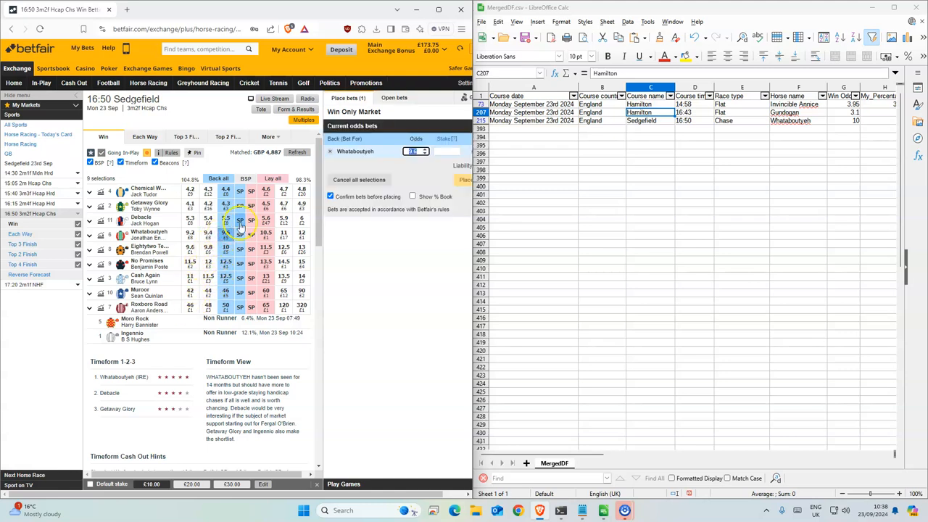